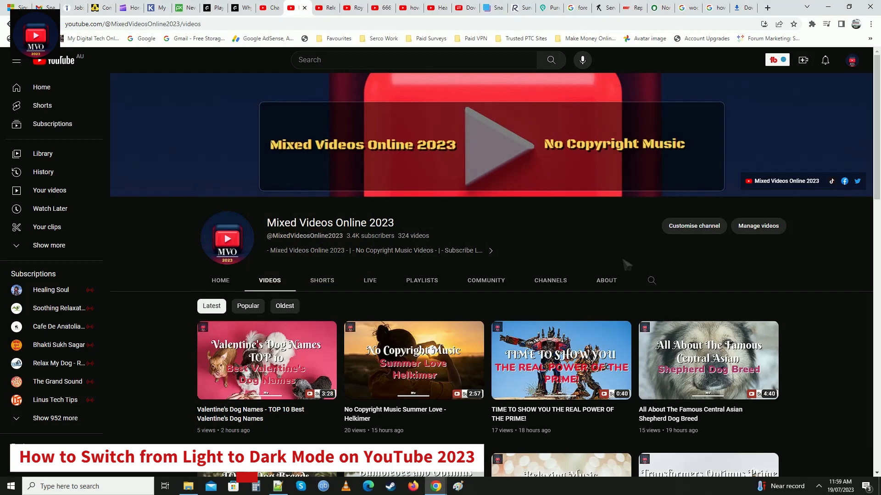
{"action": "mouse_move", "coordinate": [608, 257]}
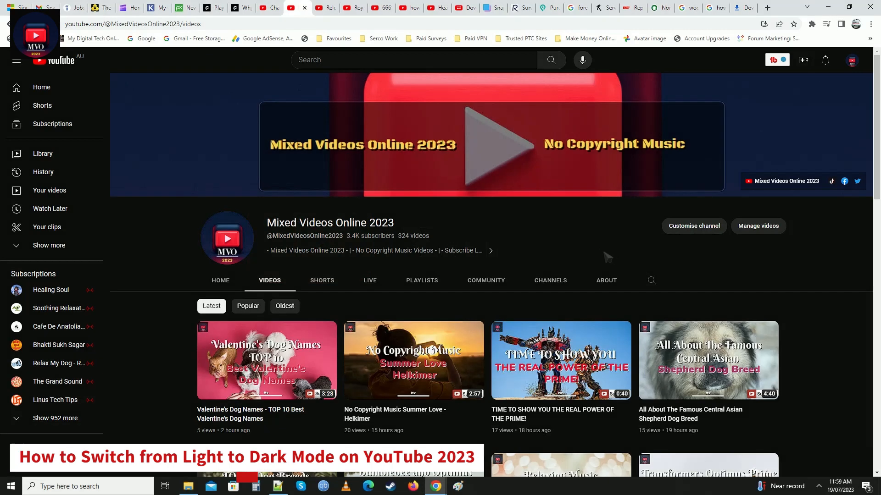
{"action": "mouse_move", "coordinate": [581, 250]}
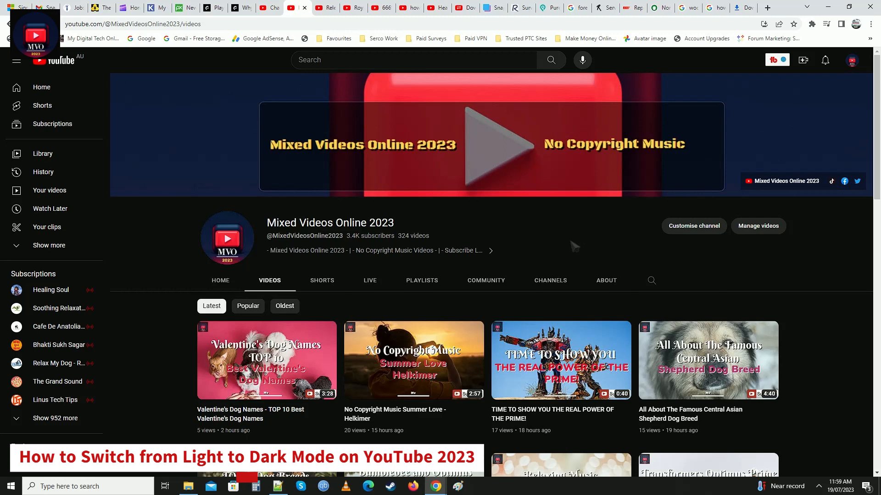
{"action": "mouse_move", "coordinate": [668, 218]}
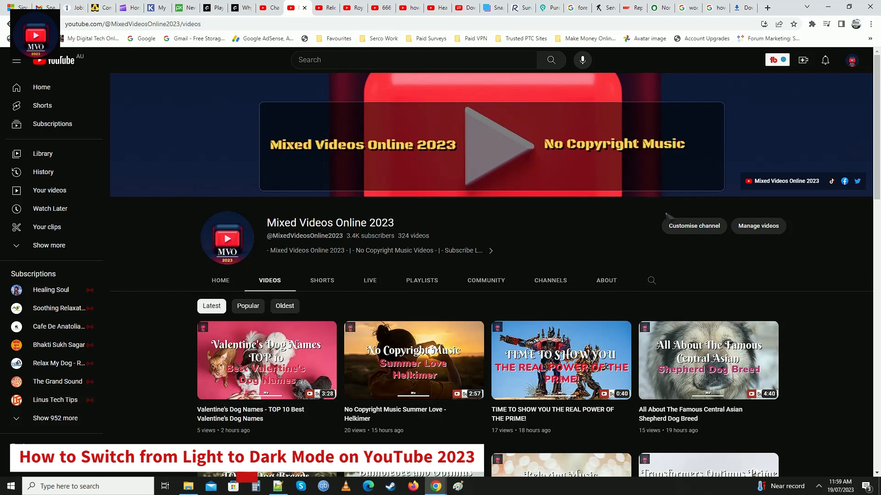
Open the avatar menu's 'Appearance: Dark' submenu to view the theme options.
{"action": "left_click", "coordinate": [851, 60]}
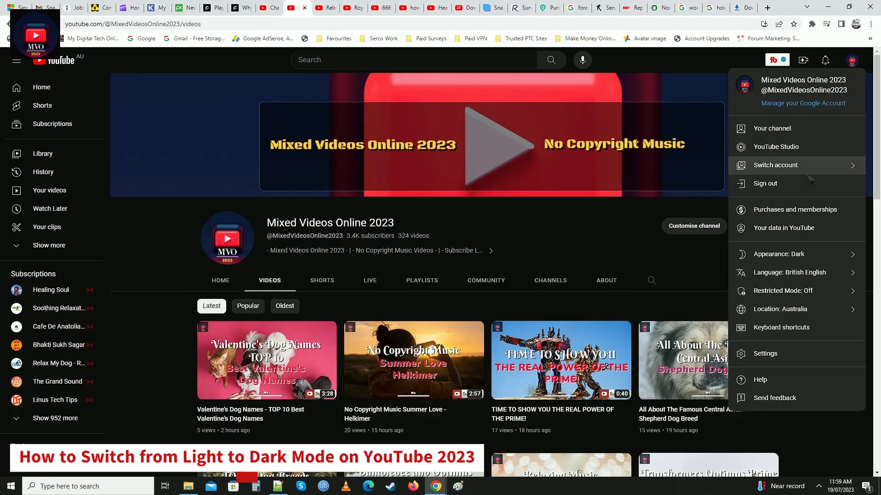
{"action": "mouse_move", "coordinate": [794, 253]}
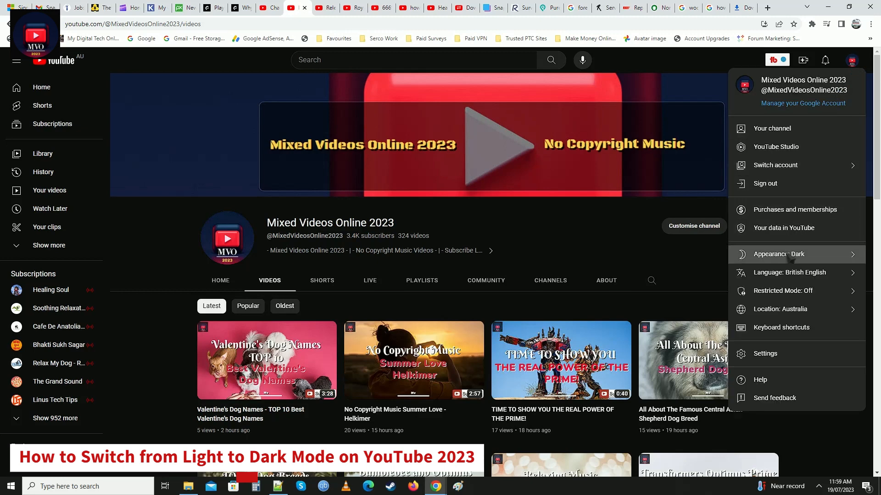
{"action": "left_click", "coordinate": [780, 254]}
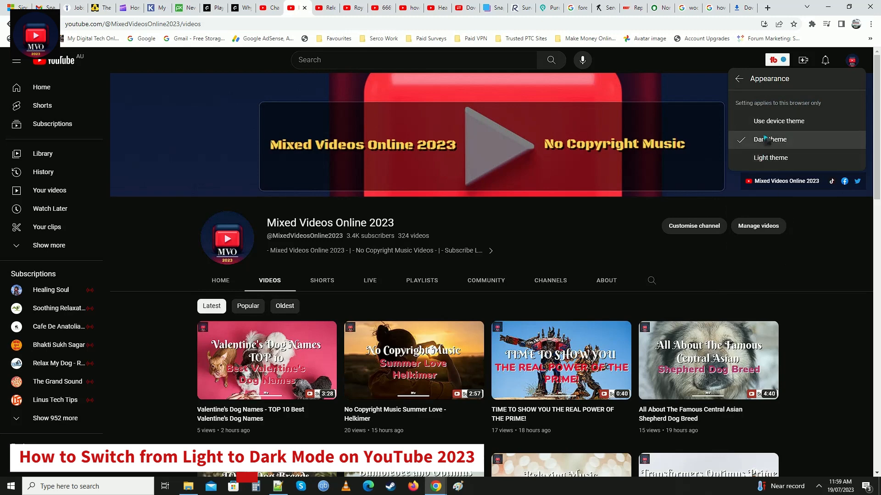
{"action": "mouse_move", "coordinate": [779, 121]}
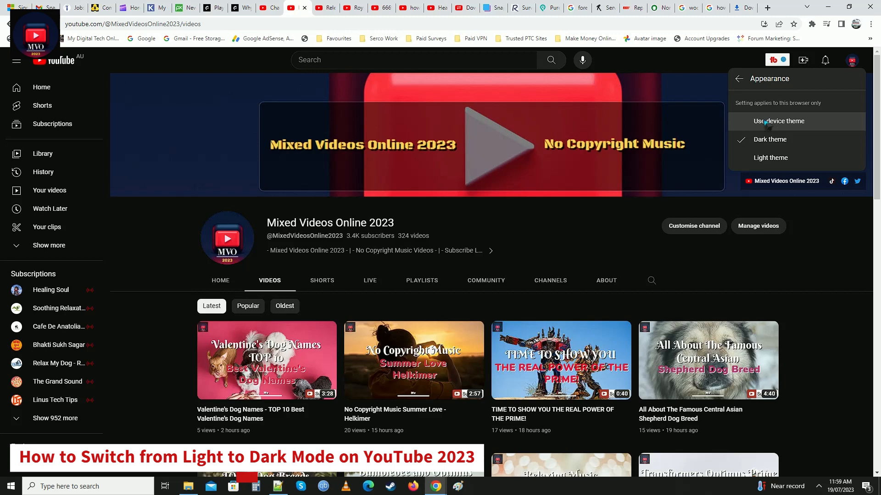
Switch YouTube to 'Use device theme', then back to 'Dark theme' via Appearance.
{"action": "left_click", "coordinate": [770, 158]}
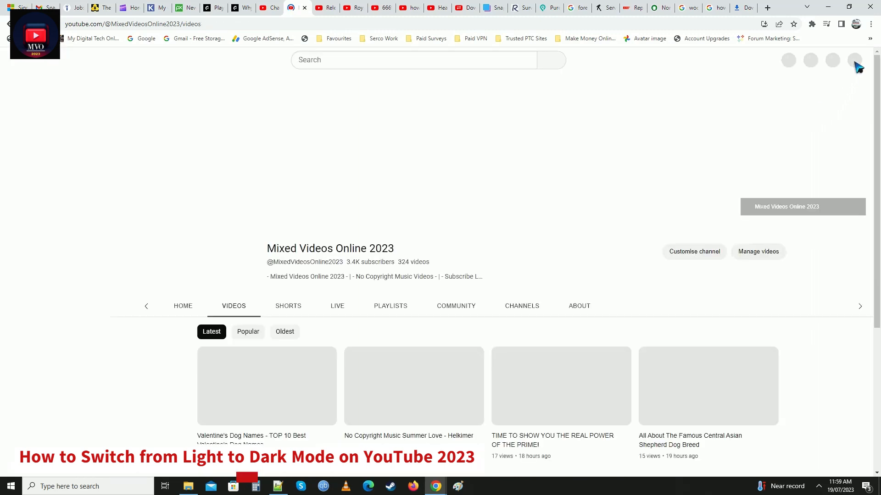
{"action": "left_click", "coordinate": [851, 60]}
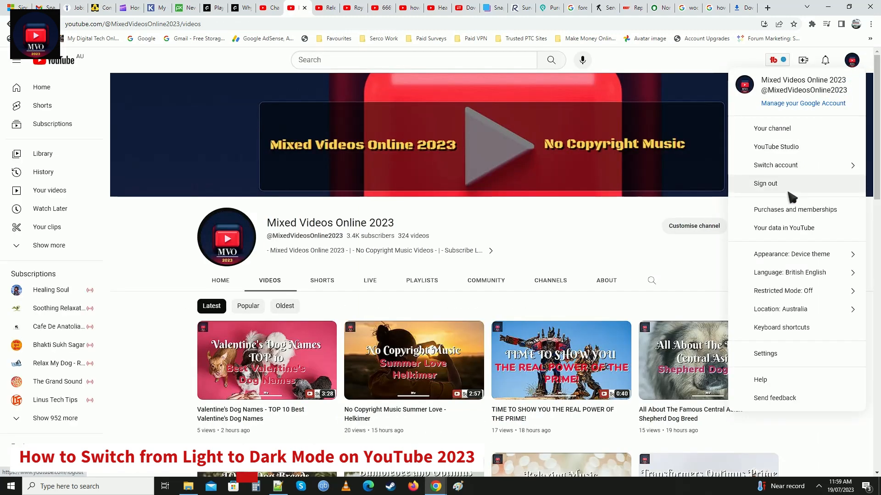
{"action": "left_click", "coordinate": [792, 254]}
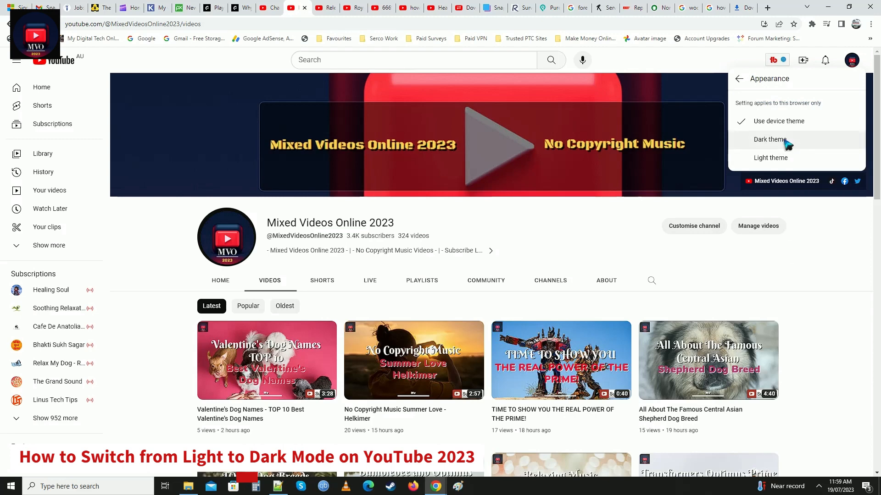
{"action": "left_click", "coordinate": [770, 140]}
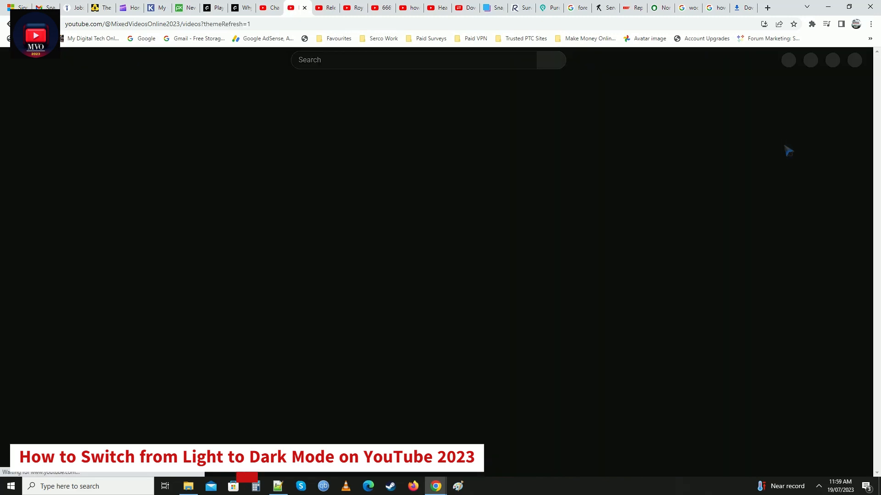